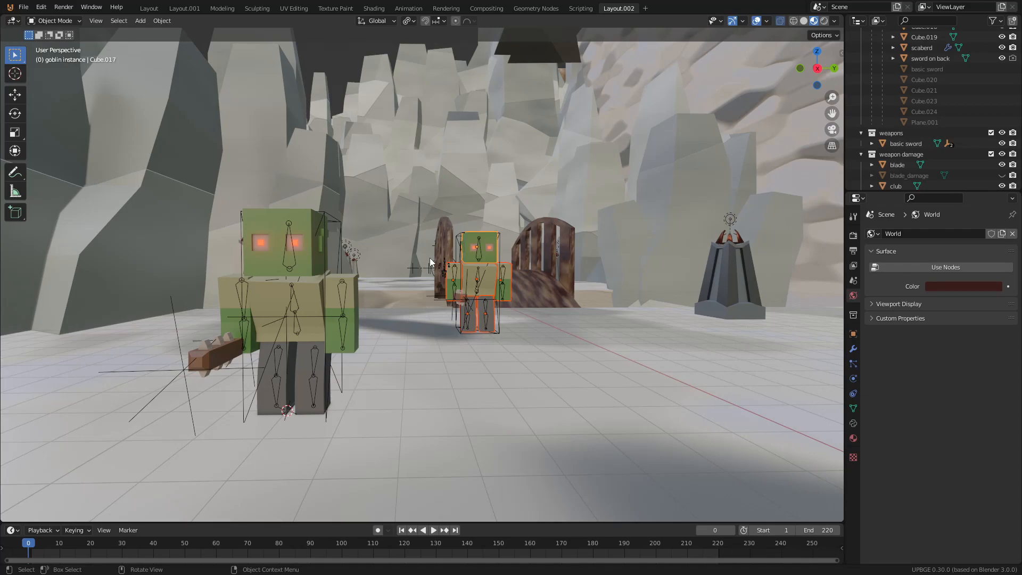
mouse_move(481, 247)
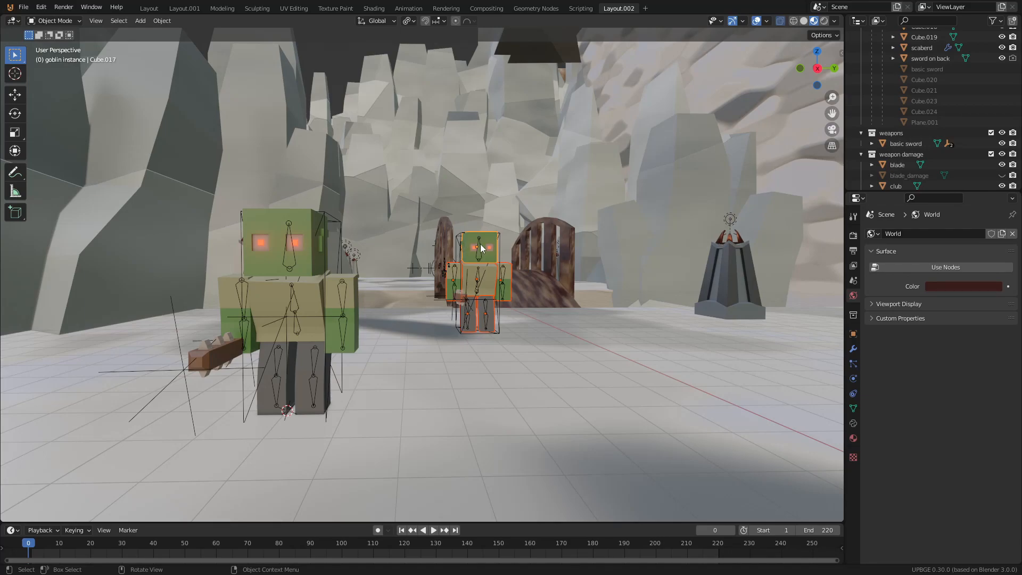
mouse_move(496, 234)
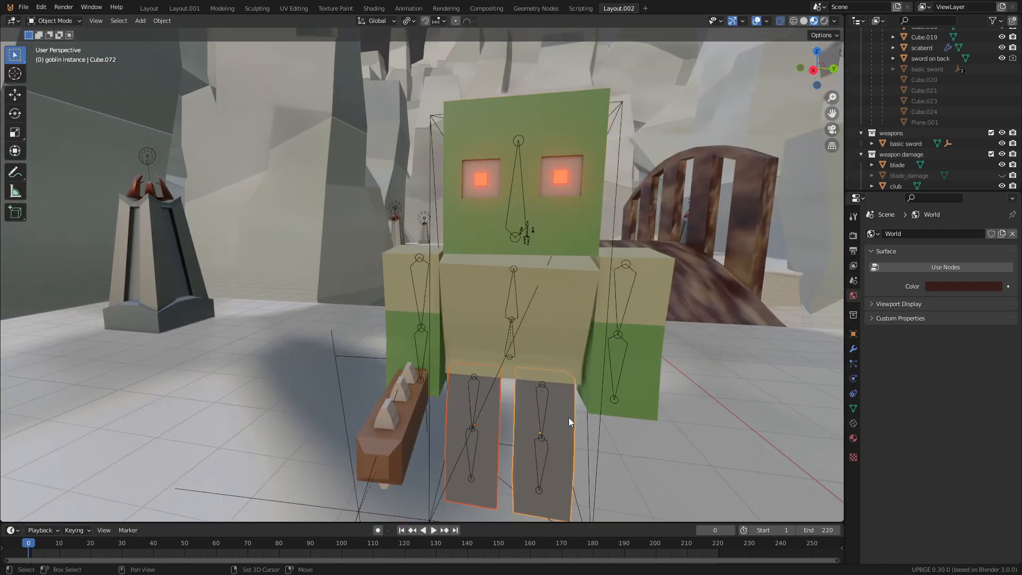
Step: Add the goblin's torso and arm meshes to the selected leg meshes
left_click(486, 233)
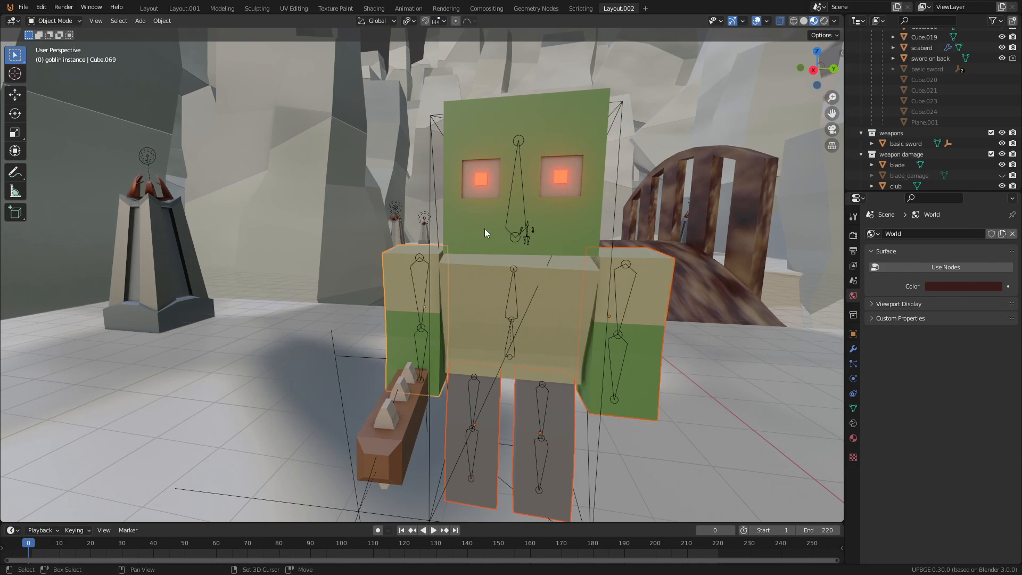